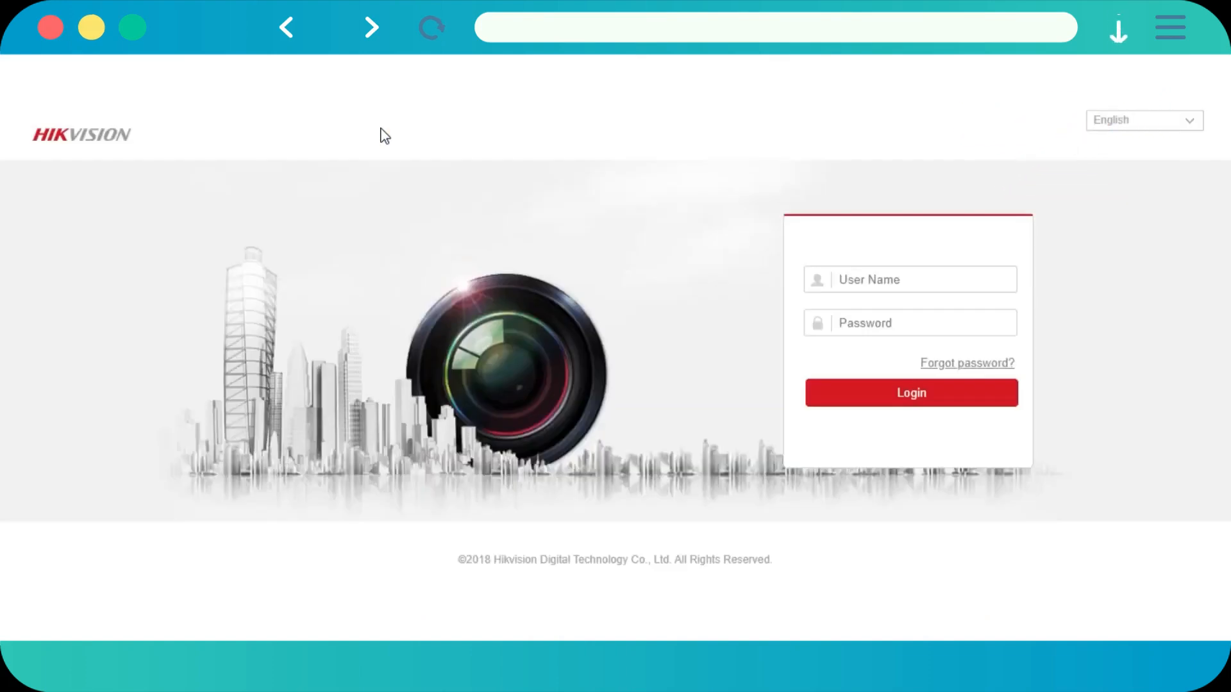
- Log in to the DVR at 192.168.1.1 with the saved admin credentials
text(192.168.1.1)
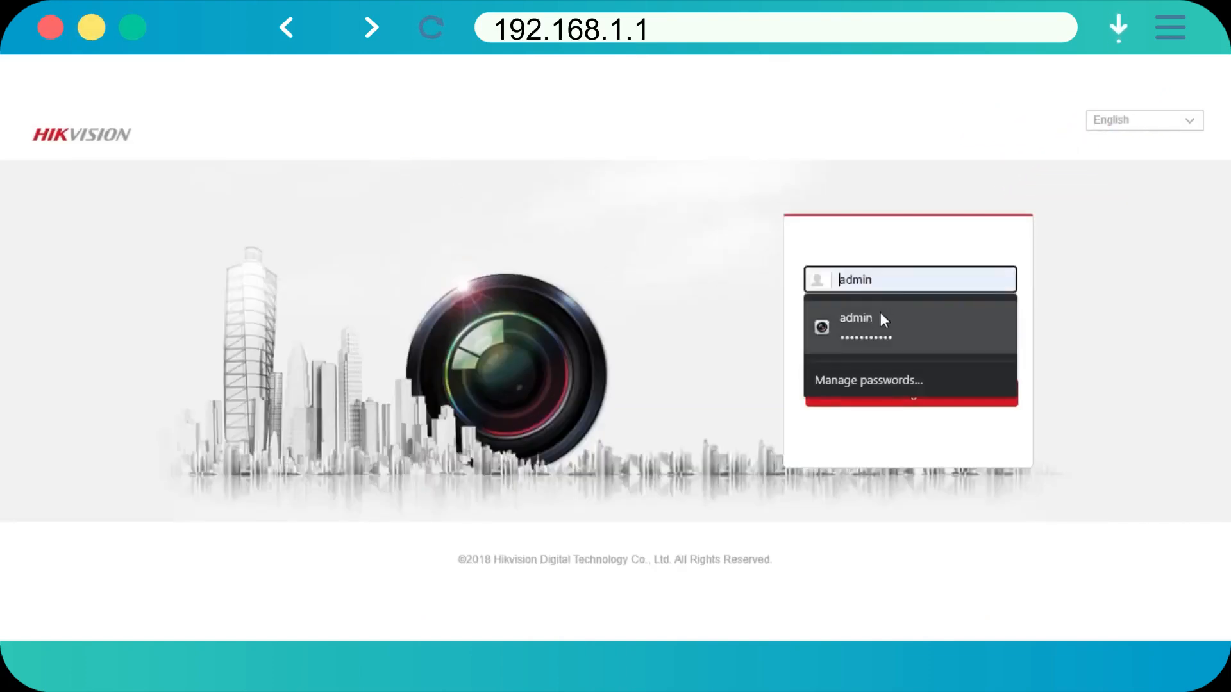
click(863, 324)
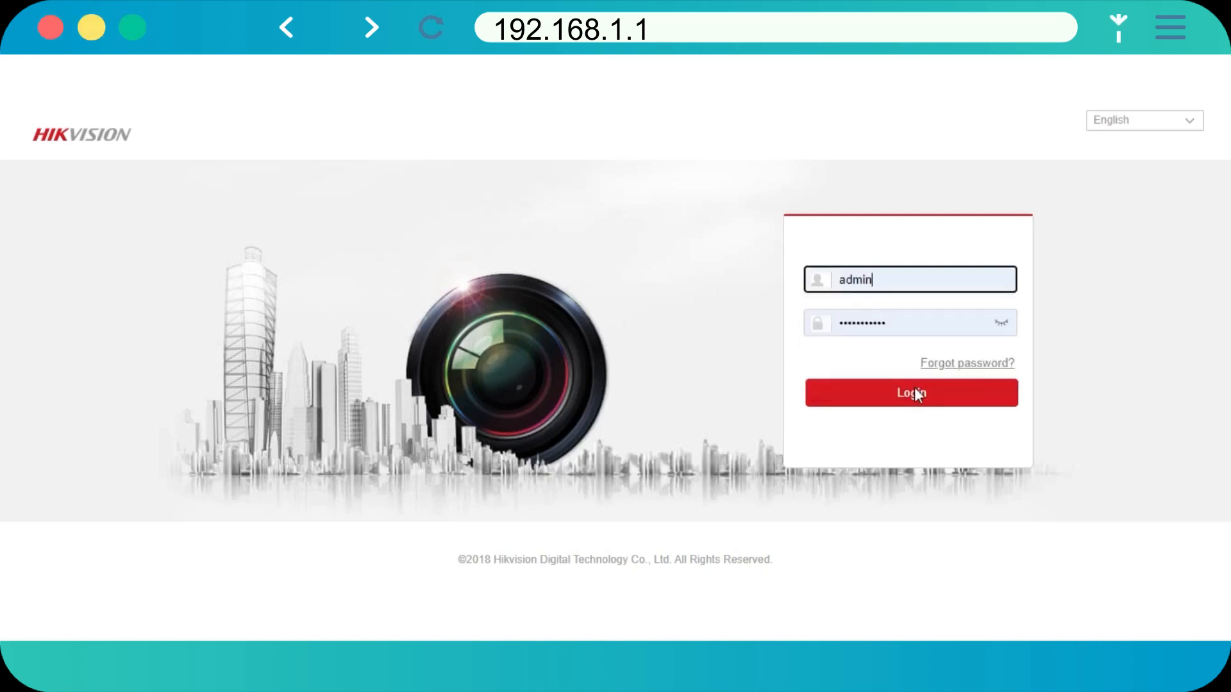
click(910, 392)
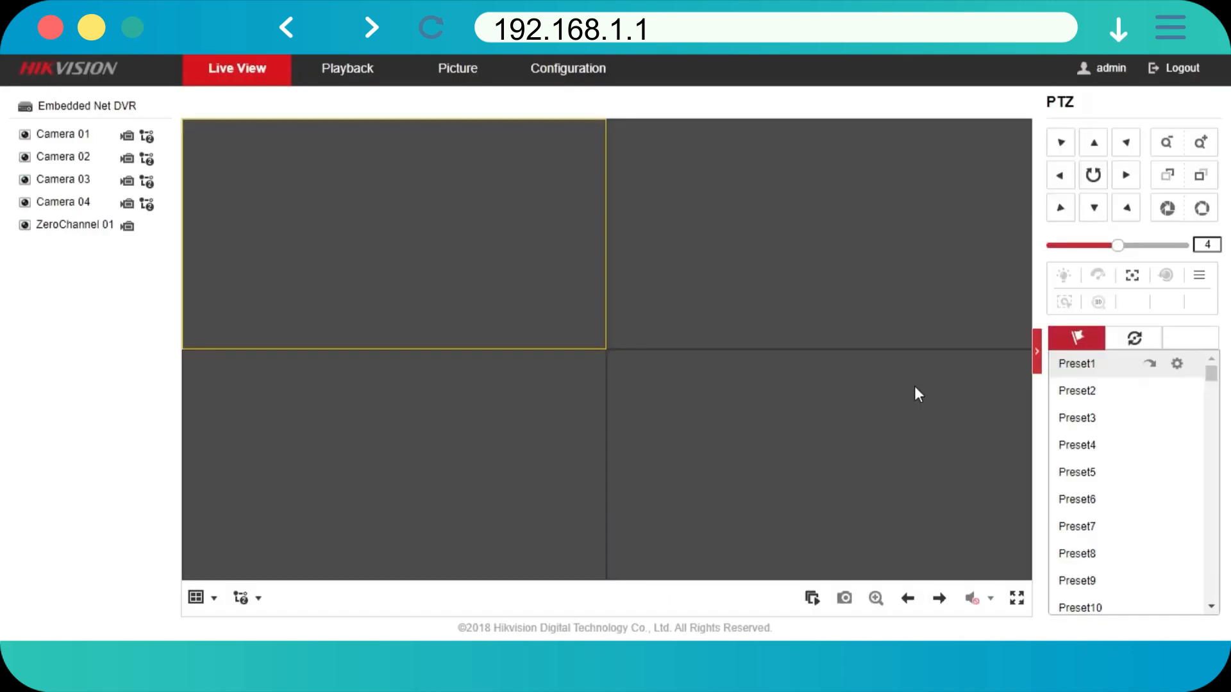
mouse_move(584, 68)
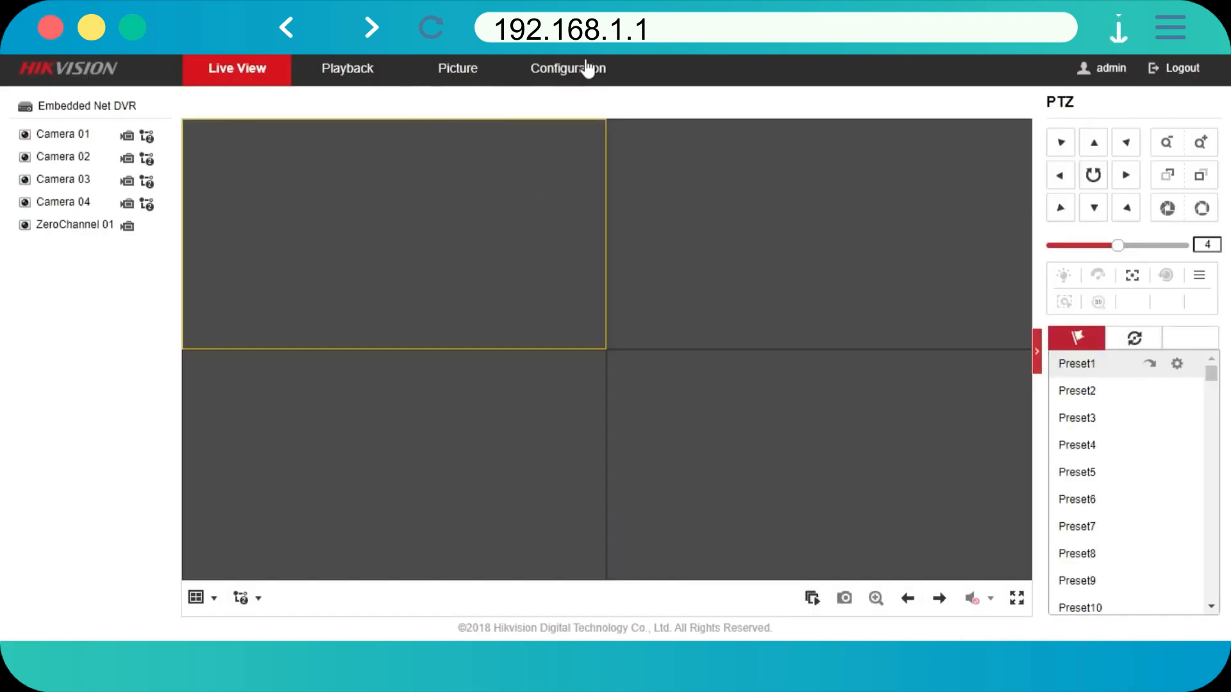
- Navigate to Configuration > Network > Advanced Settings > Platform Access for Hik-Connect
click(565, 68)
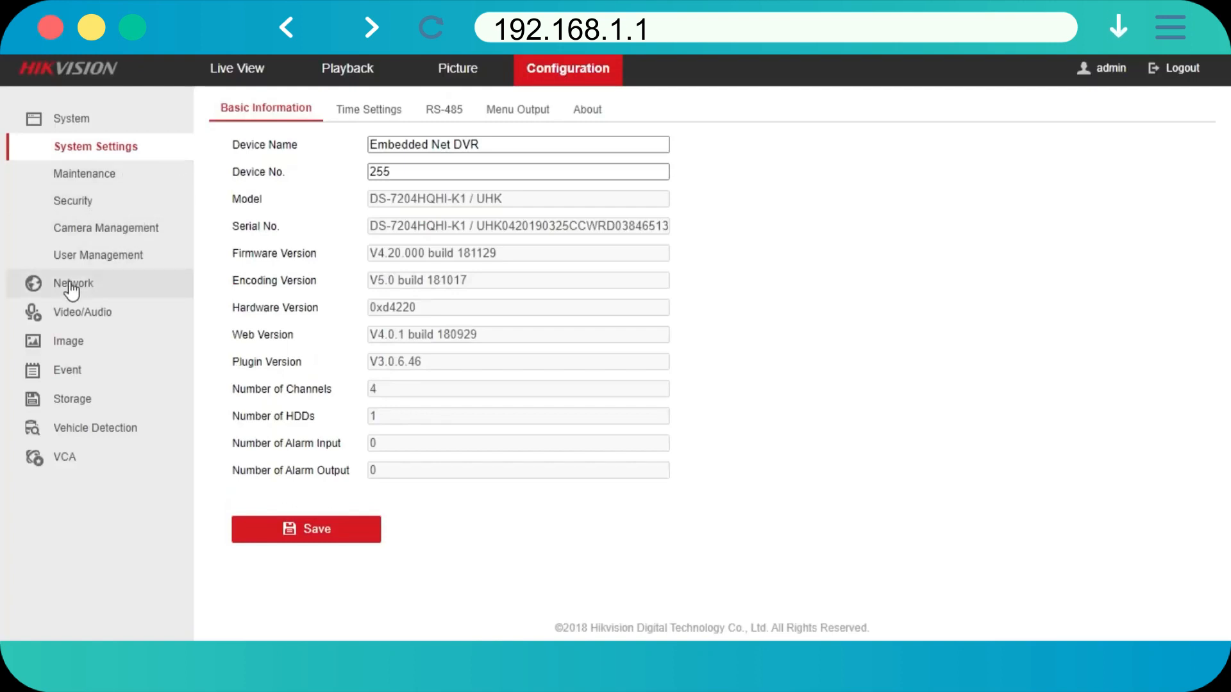
click(73, 284)
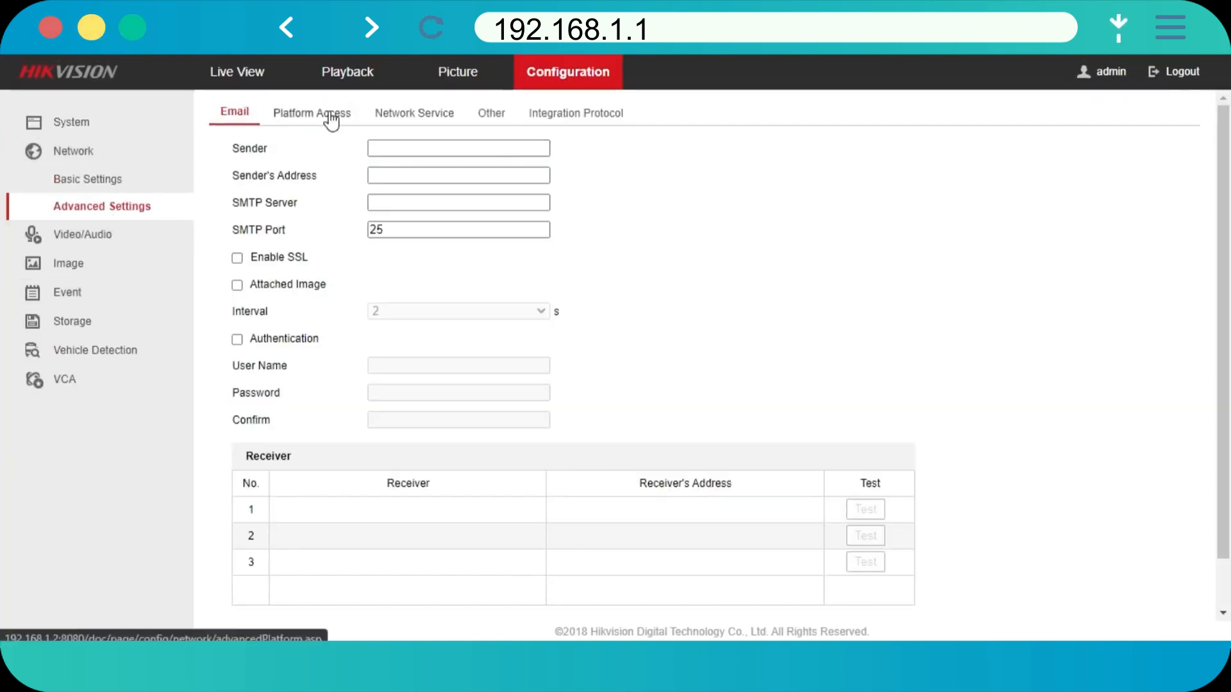
click(312, 113)
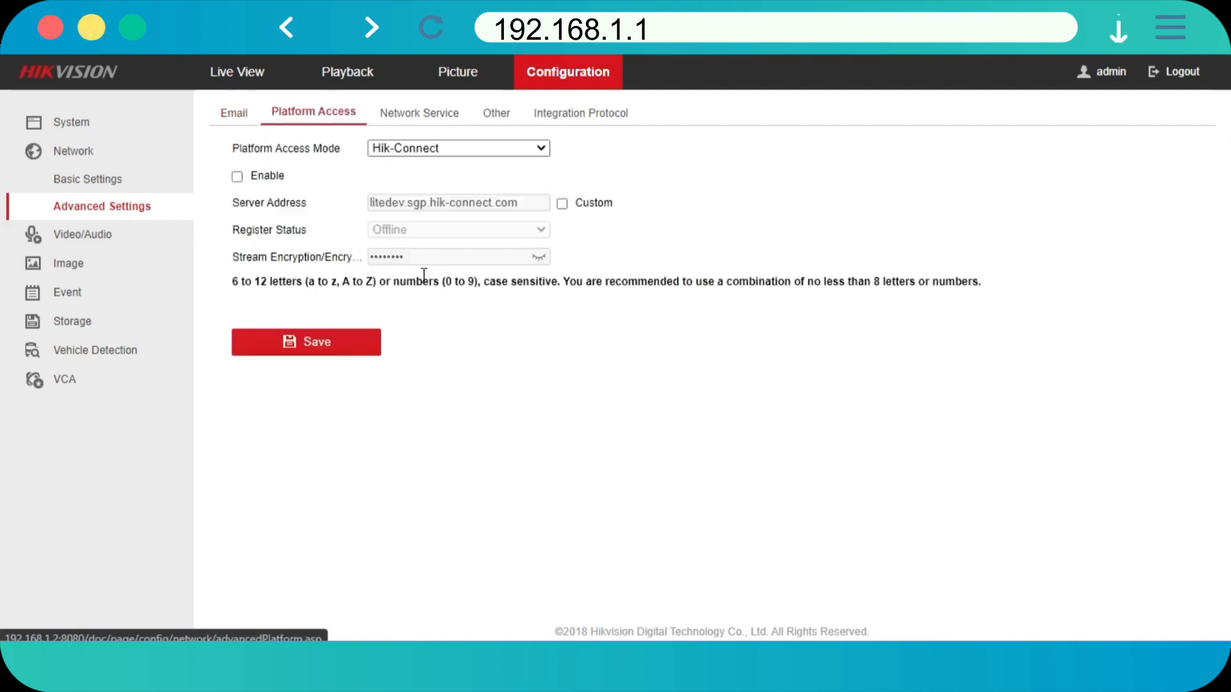
- Enable Hik-Connect access, accept the service note, and save until Register Status shows Online
click(237, 175)
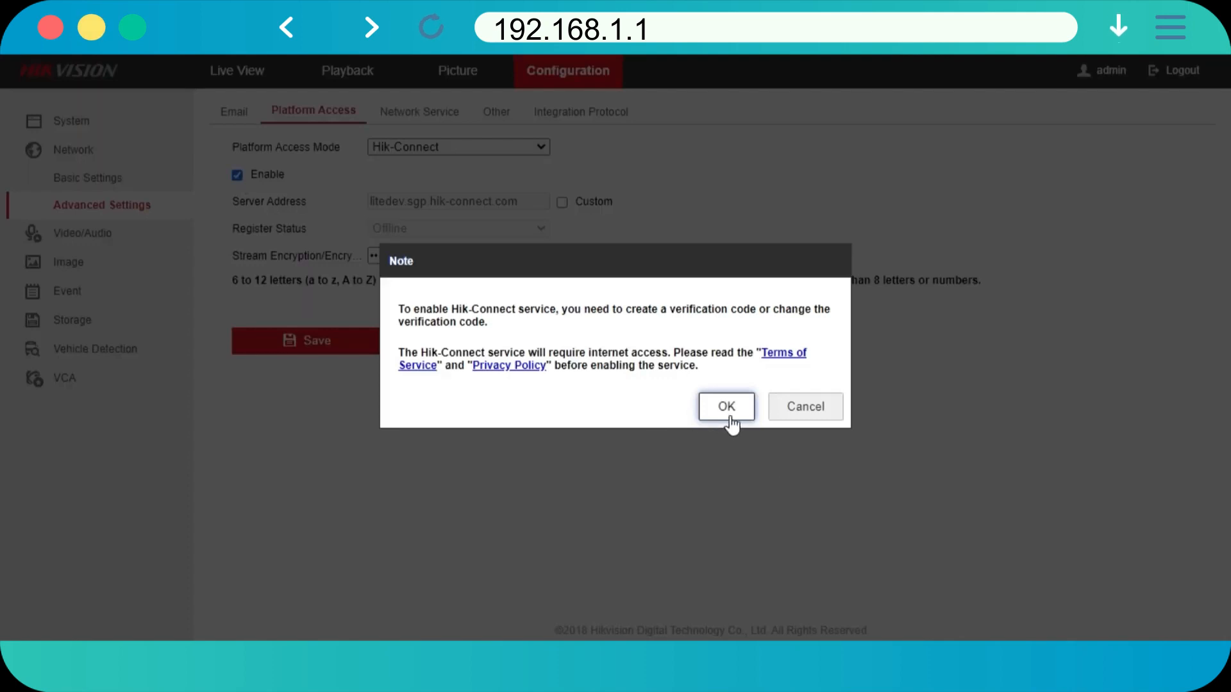
click(724, 407)
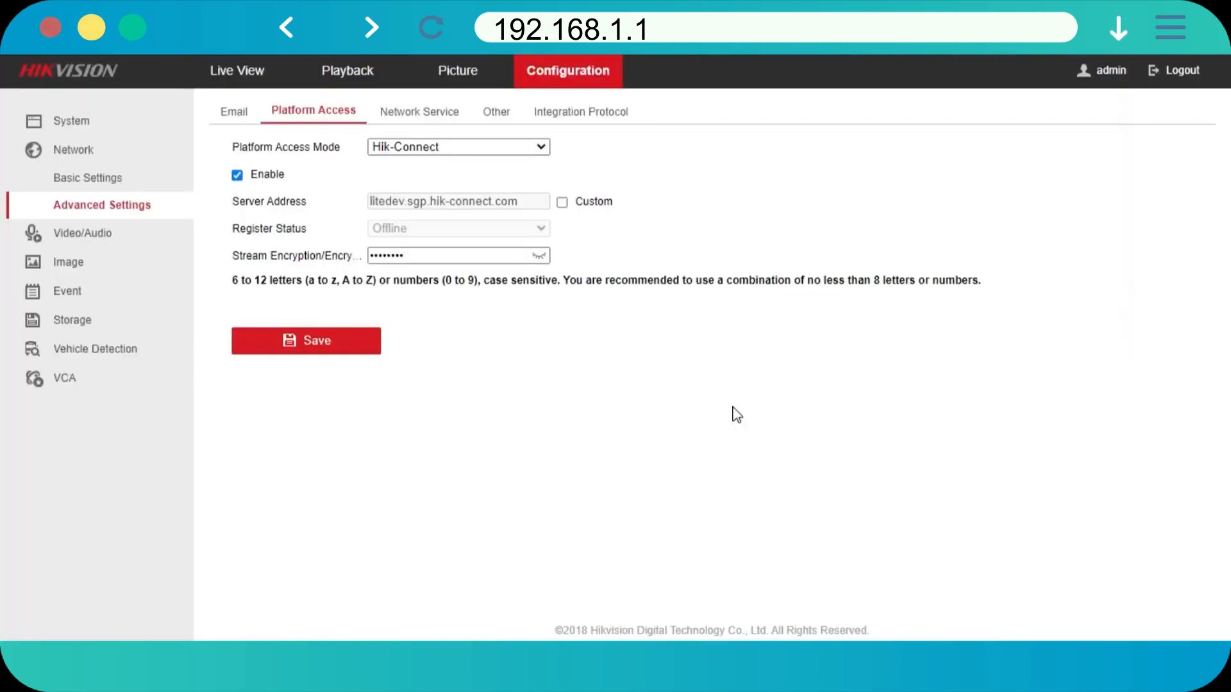
click(306, 341)
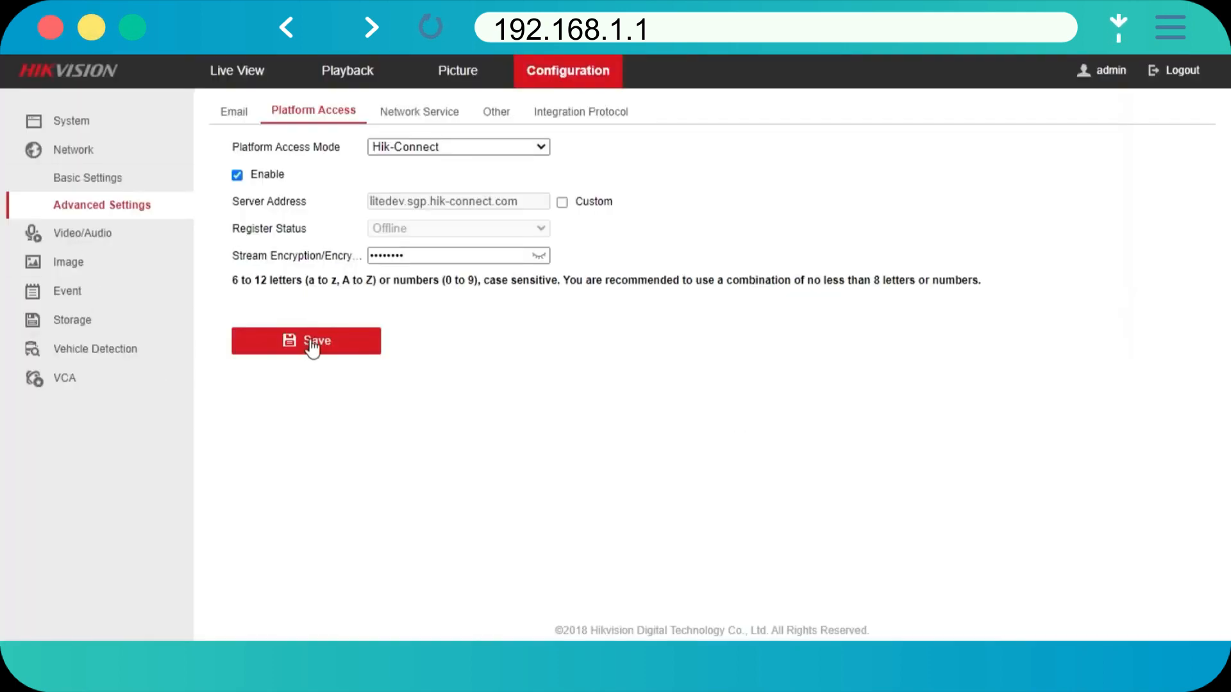
click(307, 341)
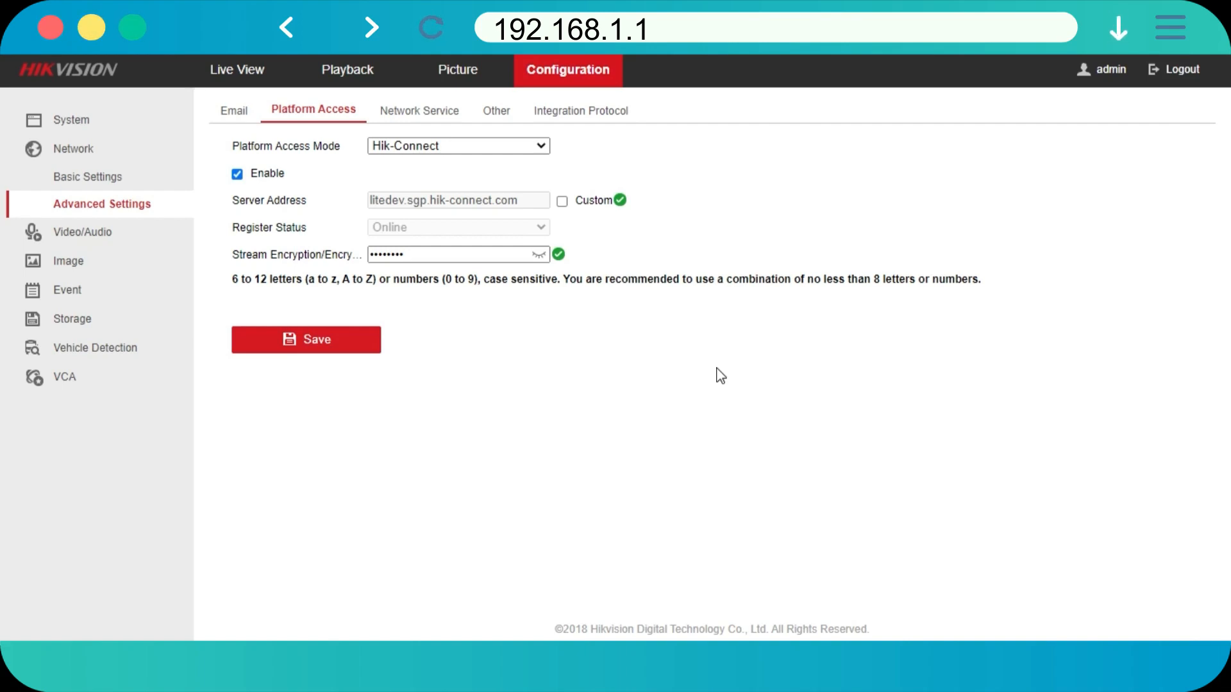
click(429, 27)
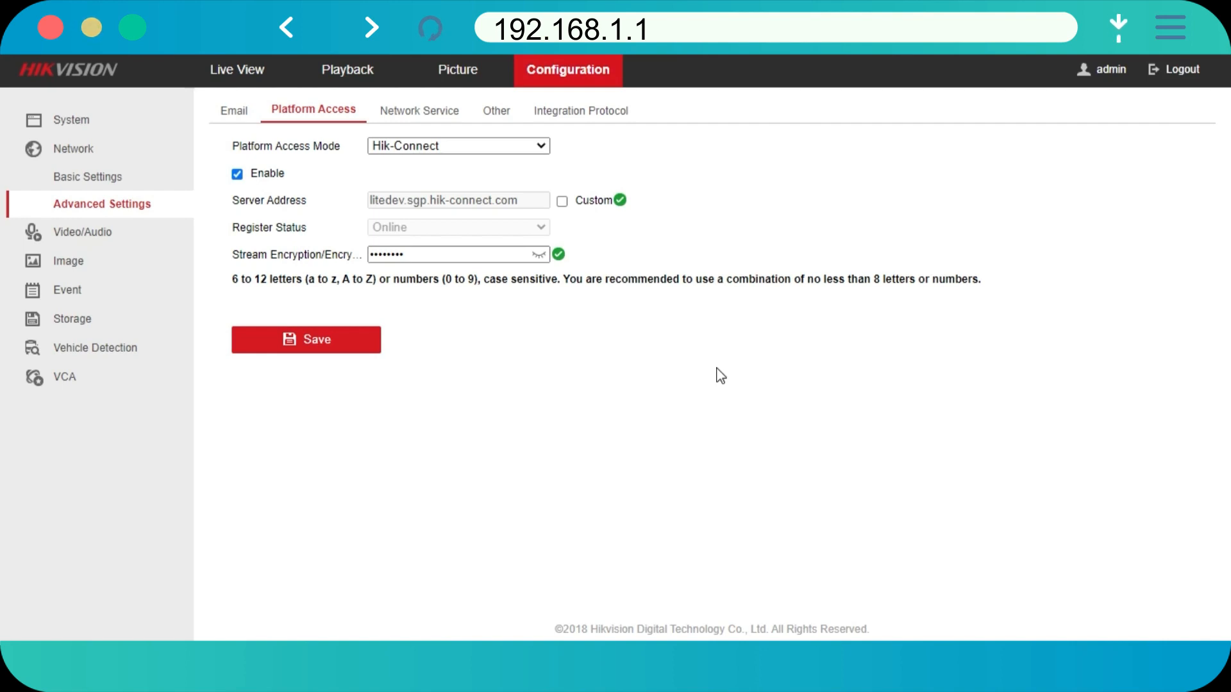